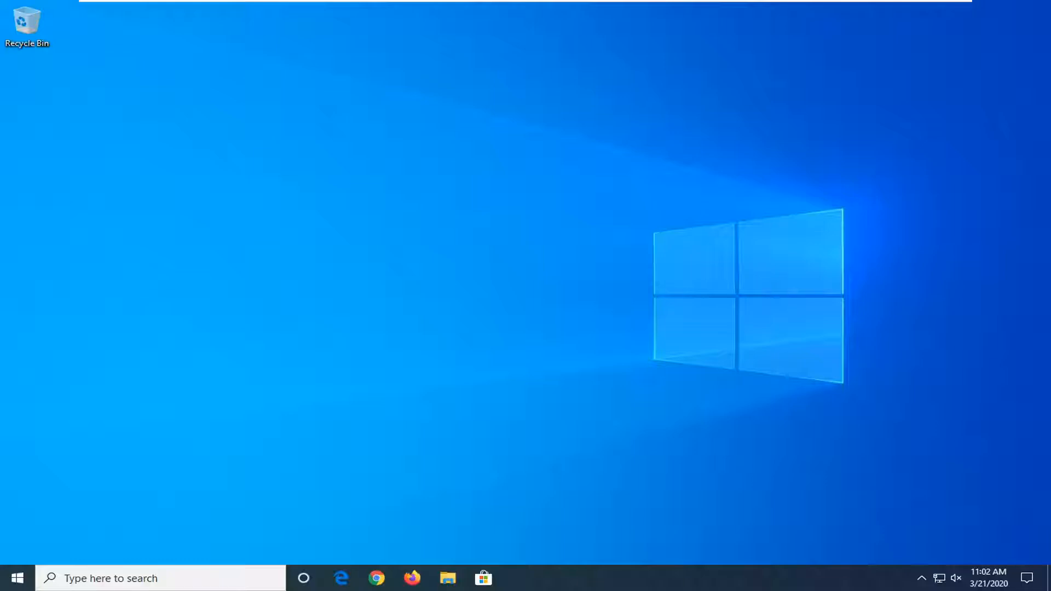
pyautogui.moveTo(16, 578)
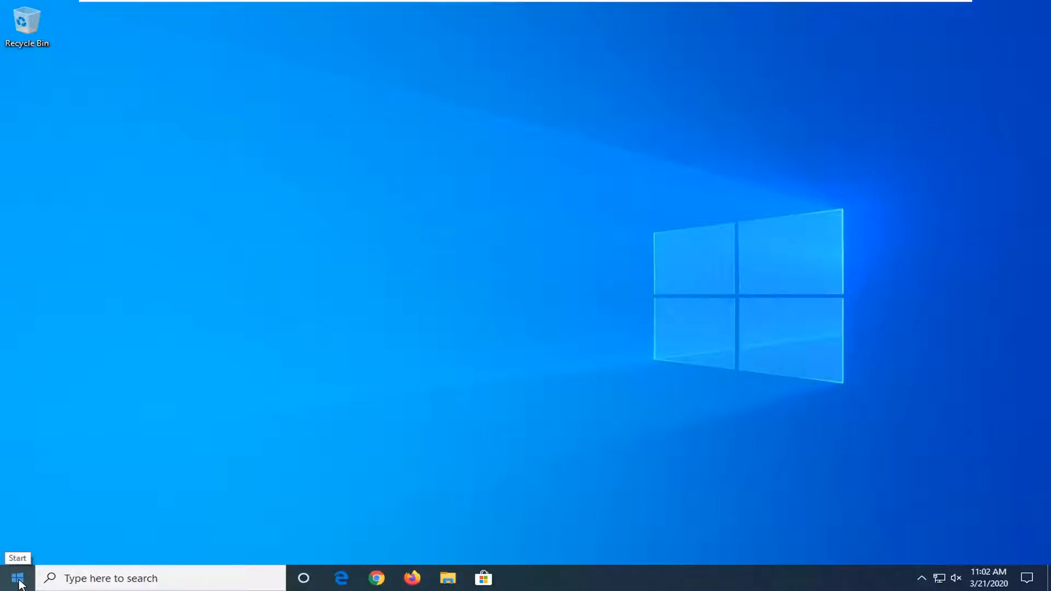
# Look through the Start menu and the quick system-tools list, then return to the desktop
pyautogui.click(16, 578)
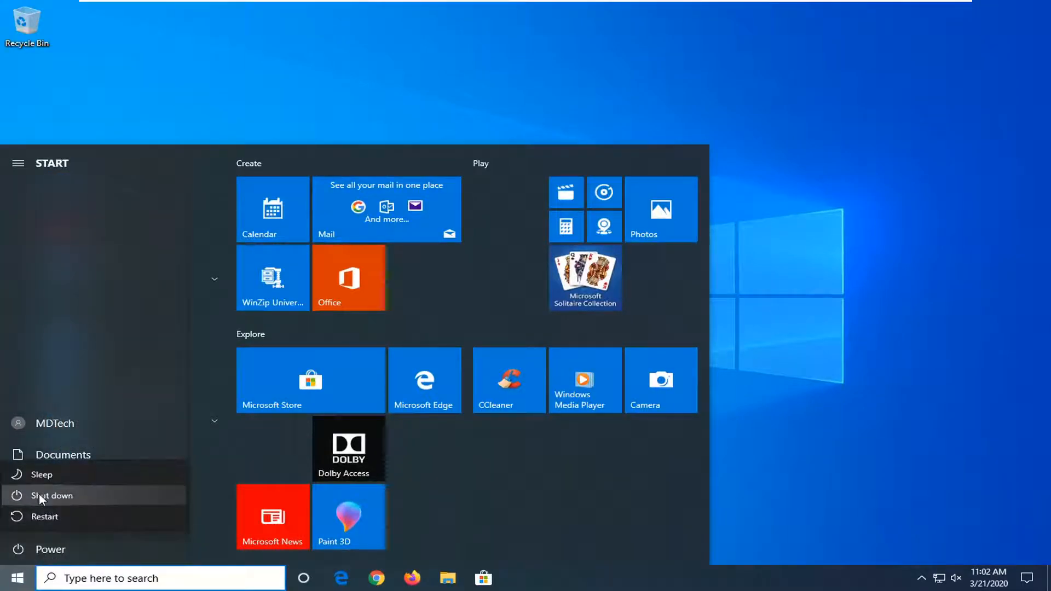
pyautogui.rightClick(14, 578)
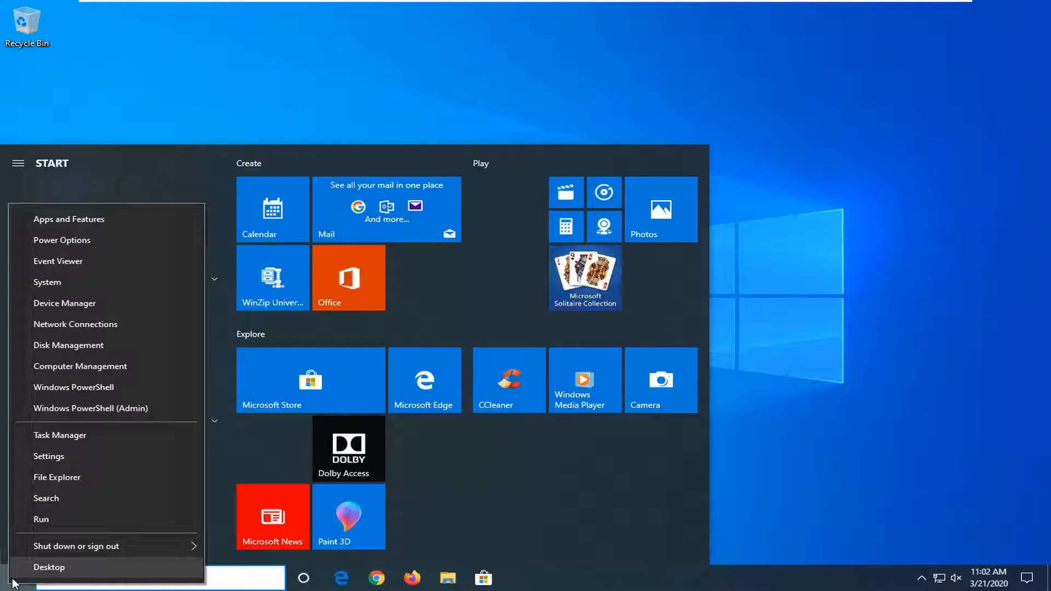
pyautogui.click(76, 546)
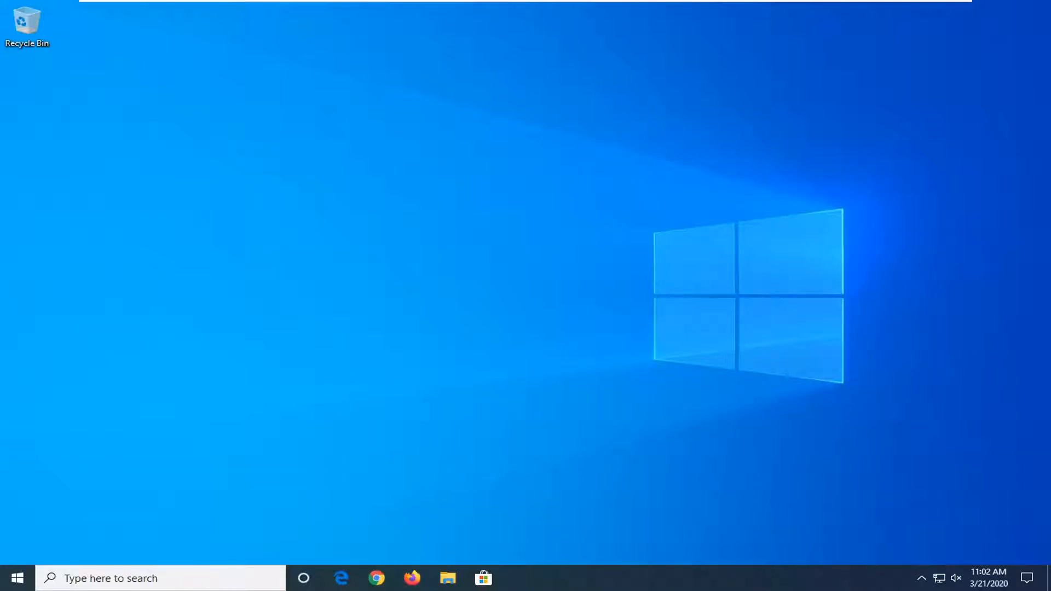
pyautogui.moveTo(549, 299)
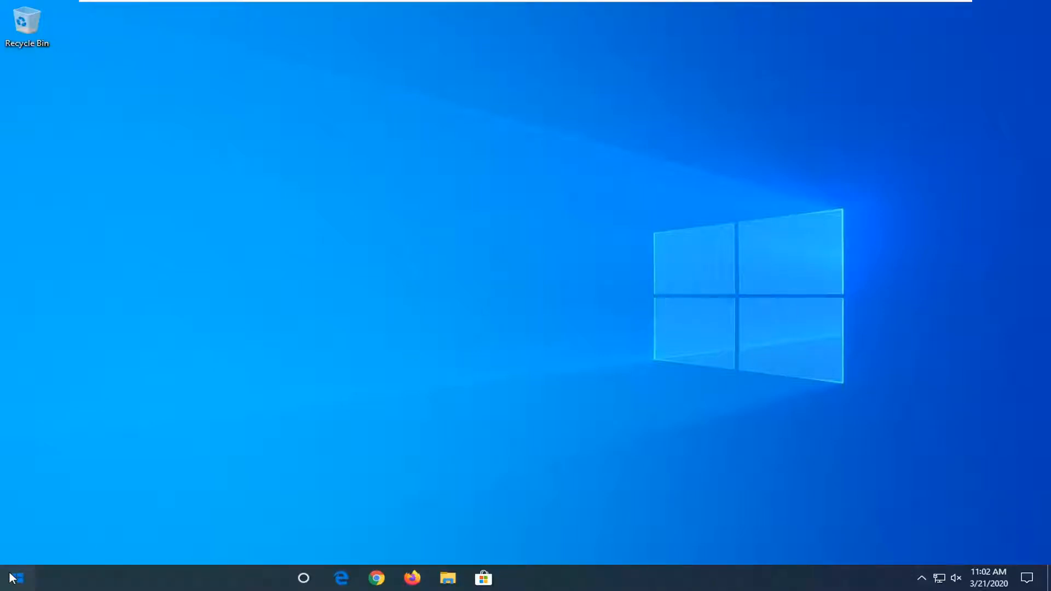
# Search 'control panel' from the taskbar and launch Control Panel
pyautogui.write('c')
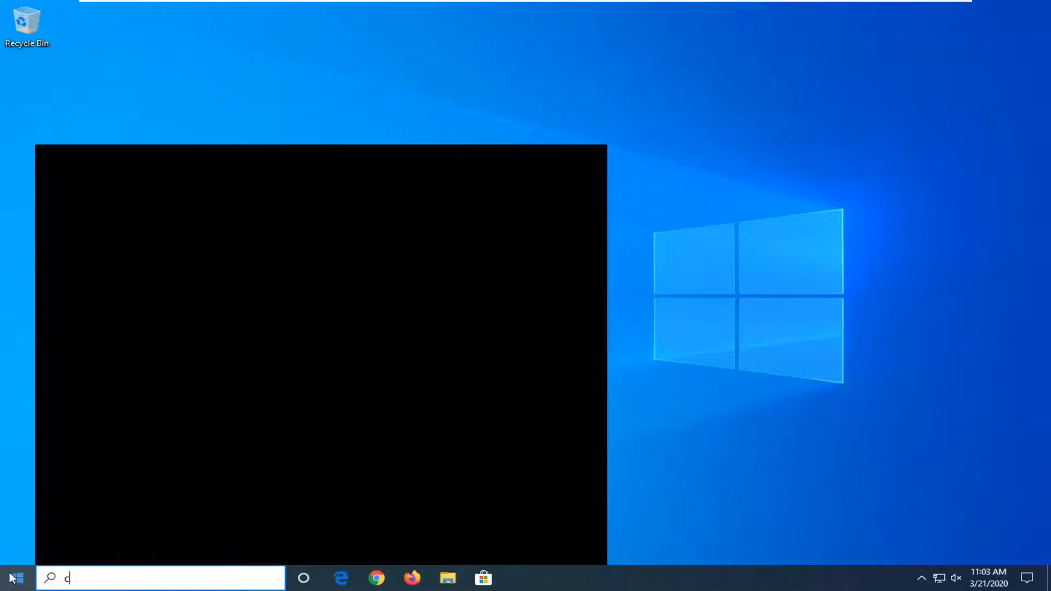
pyautogui.write('ontrol panel')
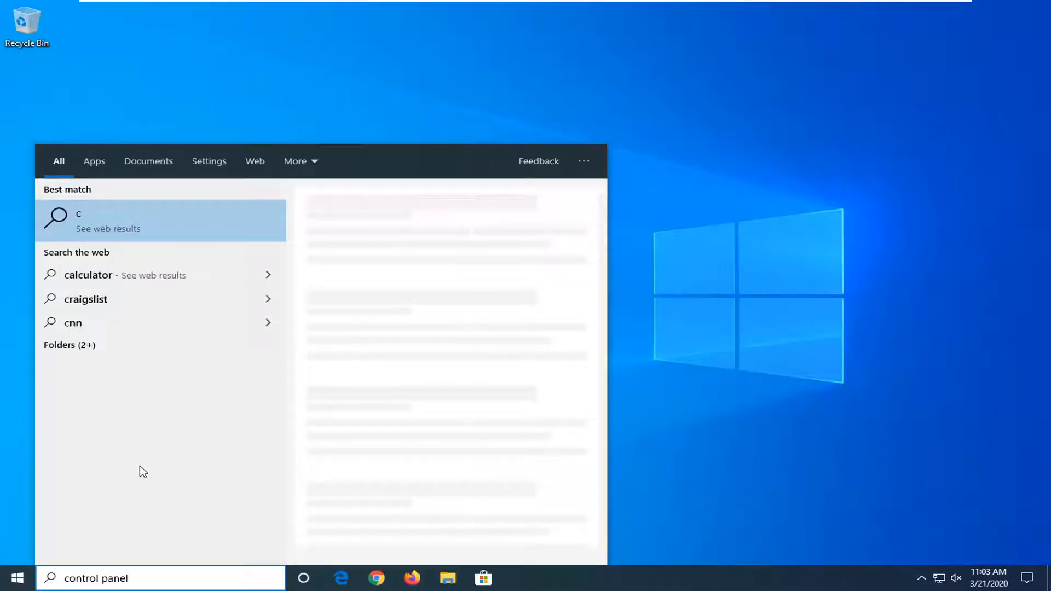
pyautogui.write('control panel')
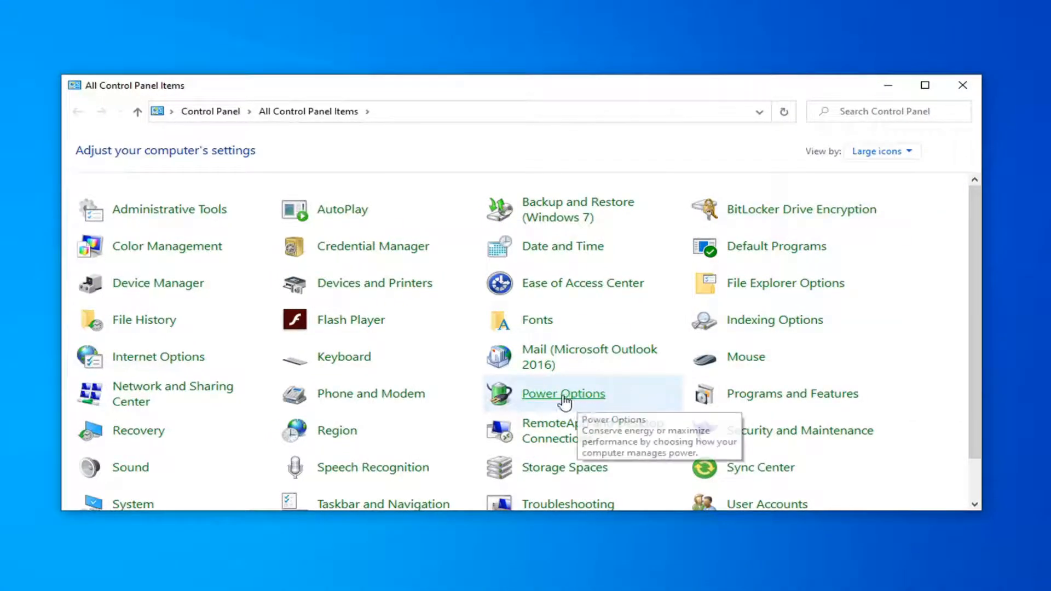
# In Power Options, unlock the greyed-out shutdown settings under the power-button page, then close the window
pyautogui.click(563, 393)
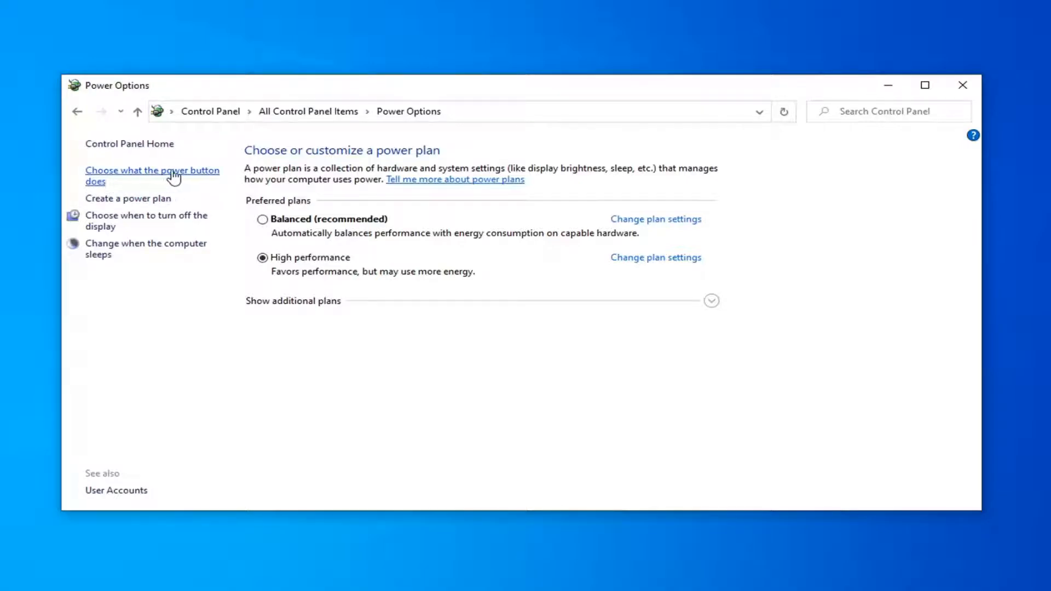
pyautogui.click(151, 176)
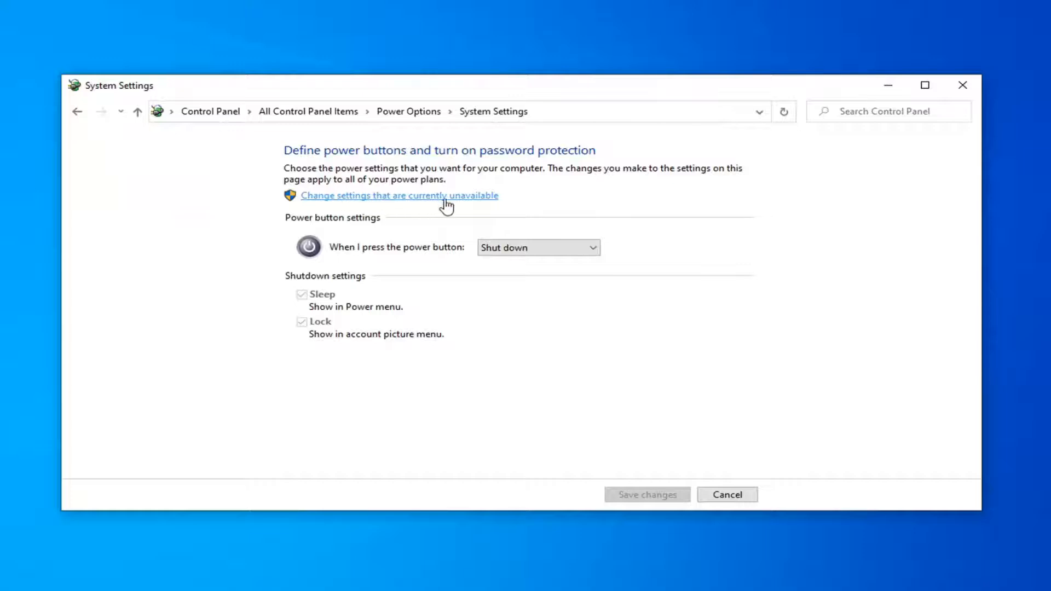
pyautogui.click(399, 195)
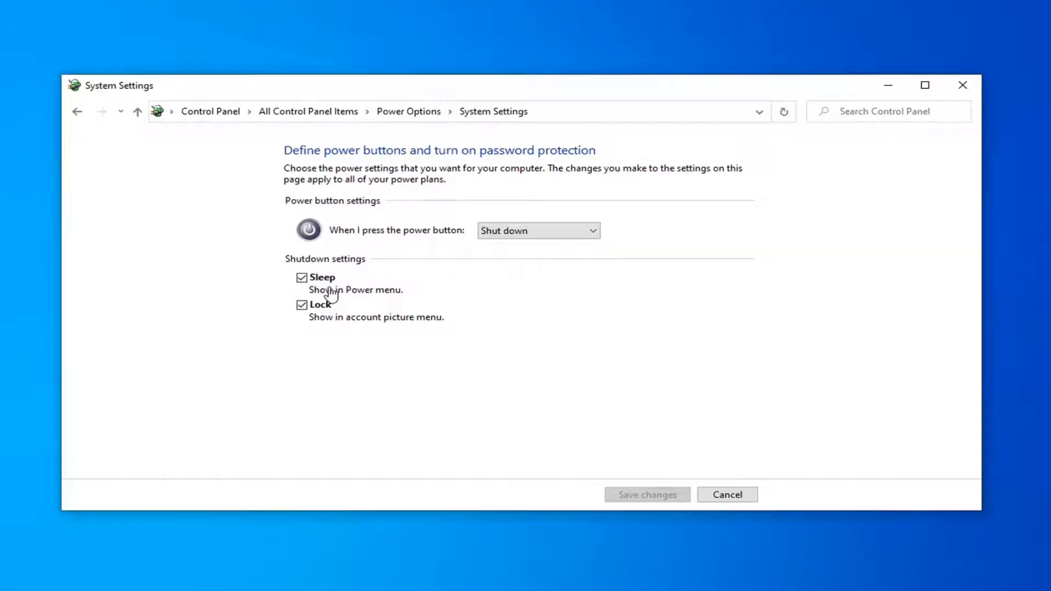
pyautogui.moveTo(601, 442)
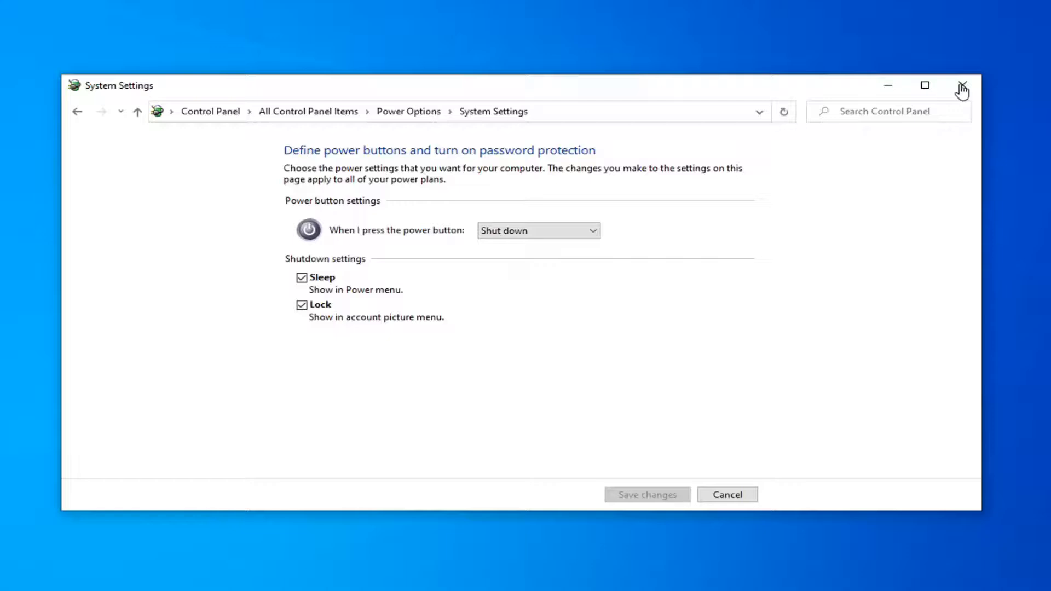
pyautogui.click(962, 85)
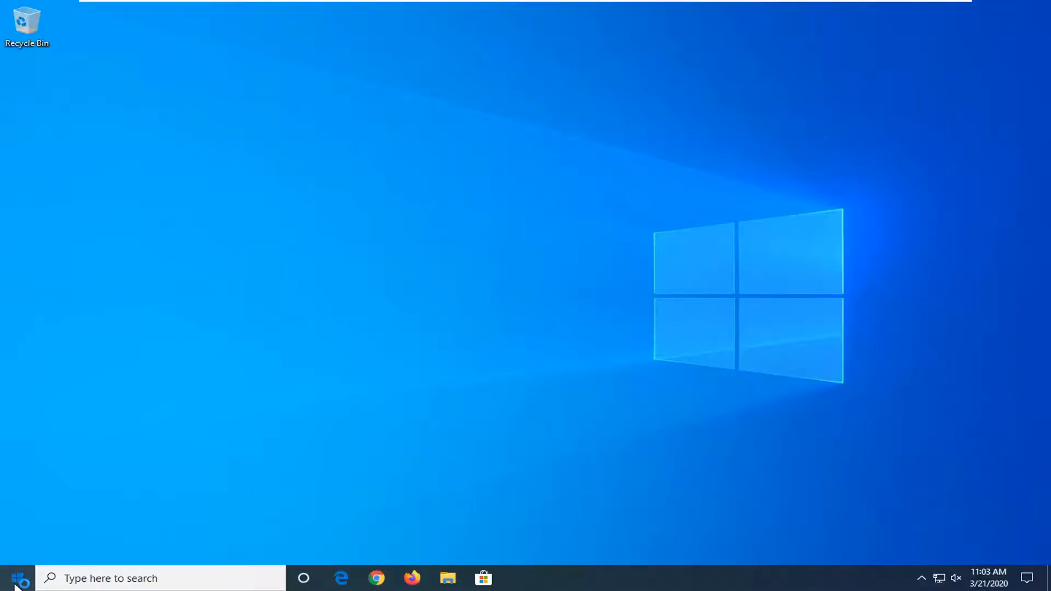
# Search 'cm' and launch Command Prompt with Run as administrator
pyautogui.write('c')
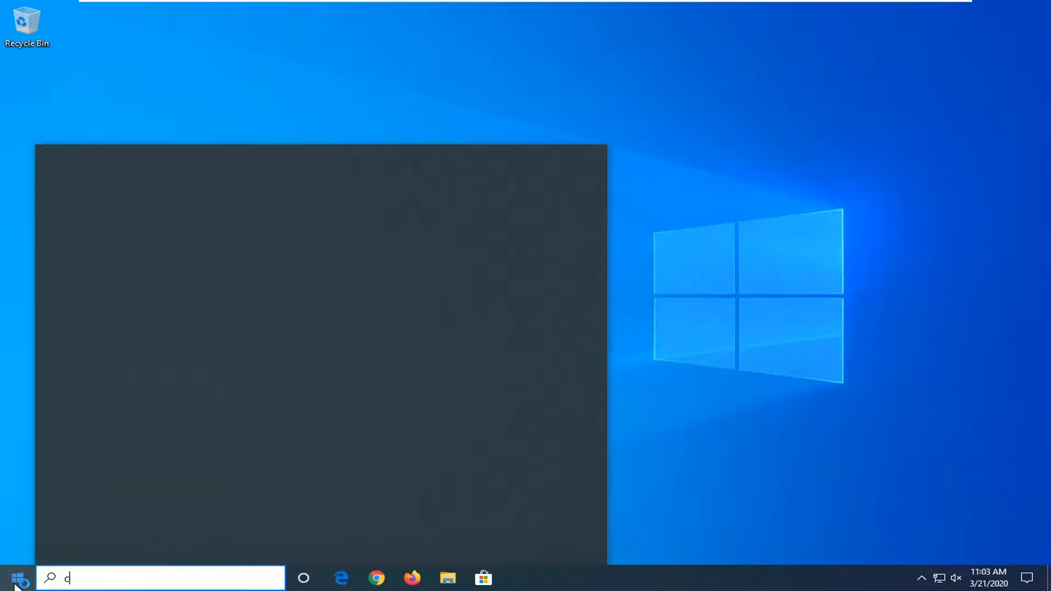
pyautogui.write('md')
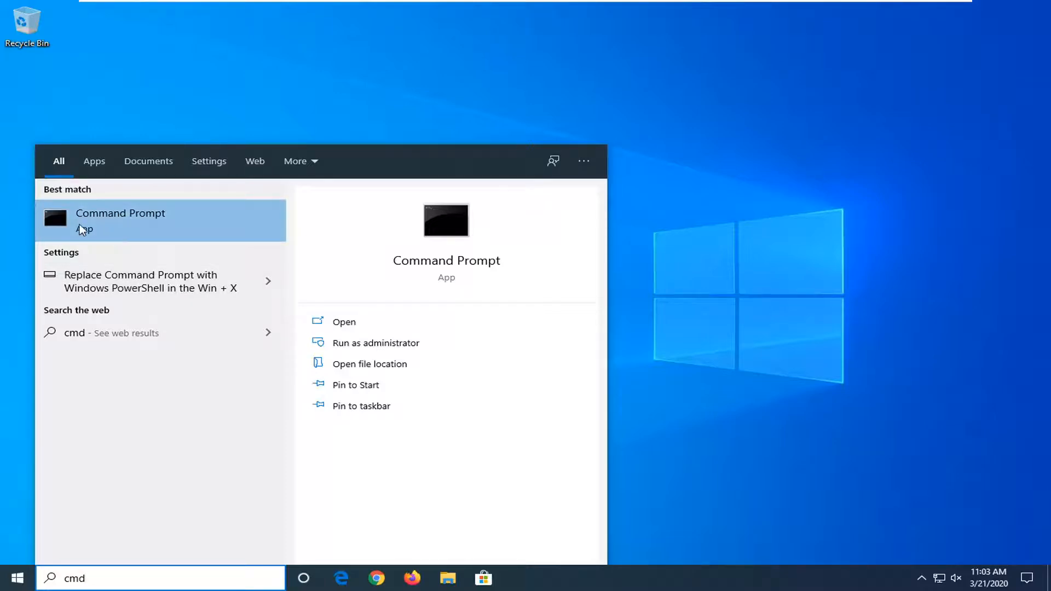
pyautogui.rightClick(121, 220)
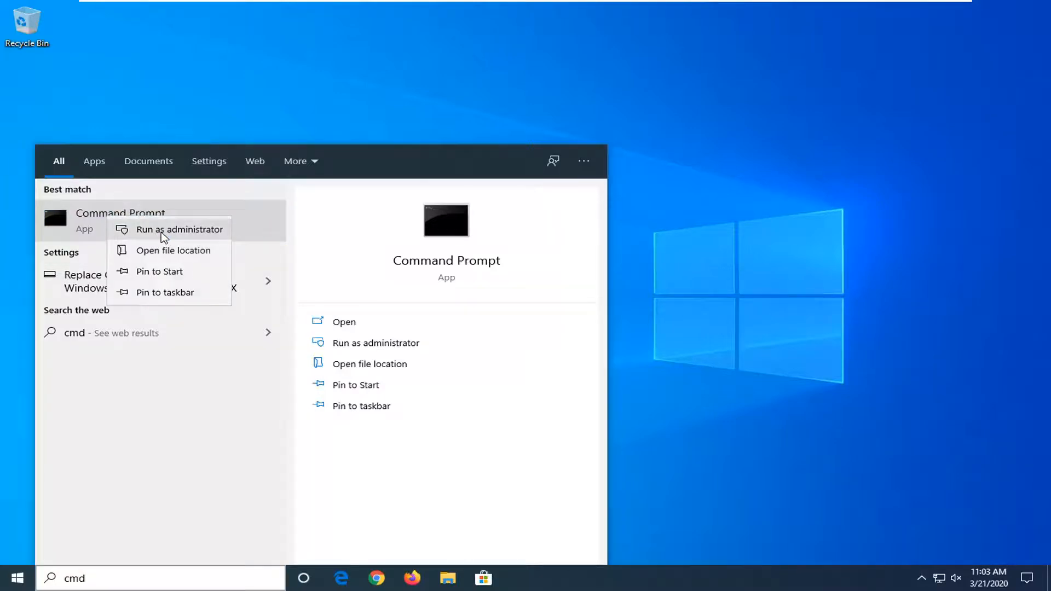
pyautogui.click(179, 229)
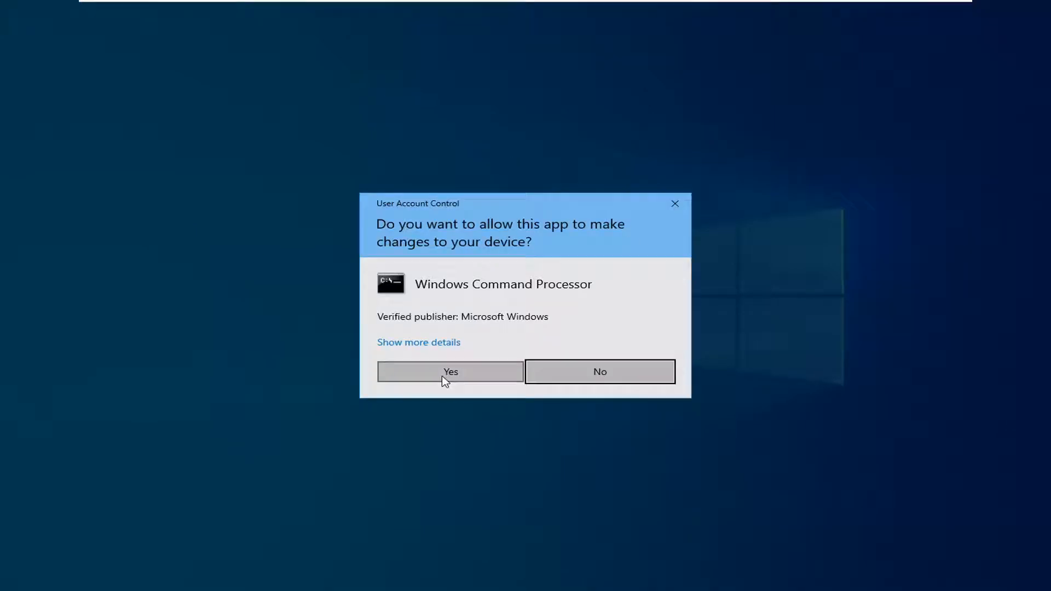
# Allow the UAC prompt and enter 'shutdown /s /f /t 0' in the admin Command Prompt
pyautogui.click(450, 371)
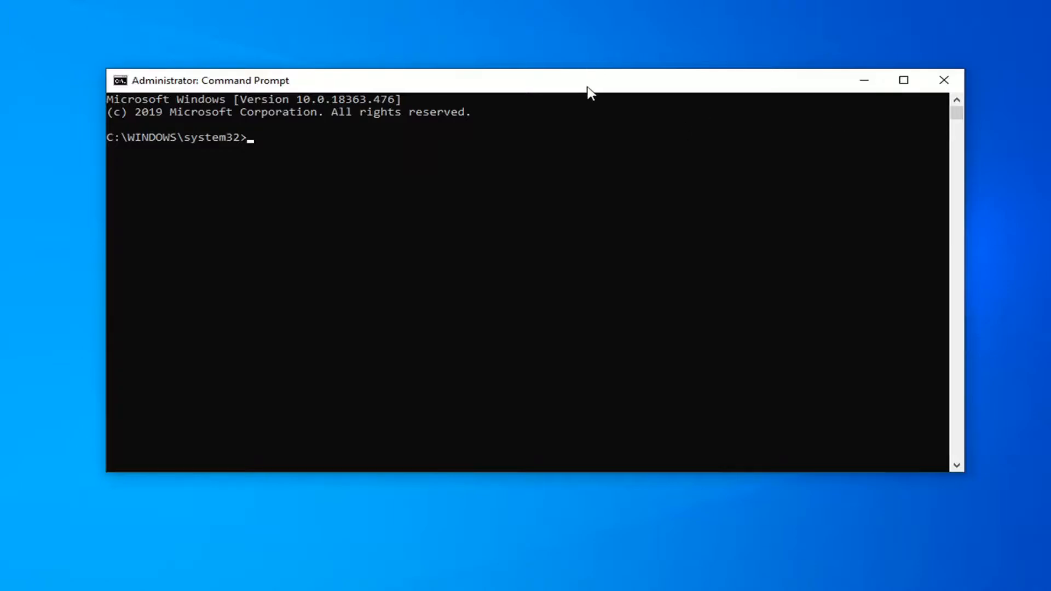
pyautogui.moveTo(609, 92)
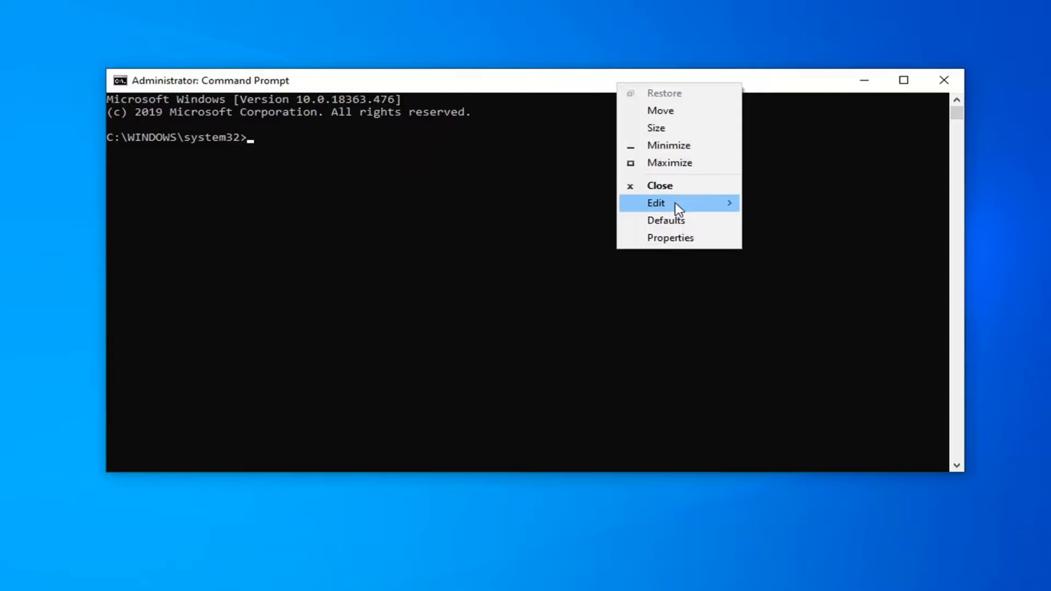
pyautogui.write('shutdown /s /f /t 0')
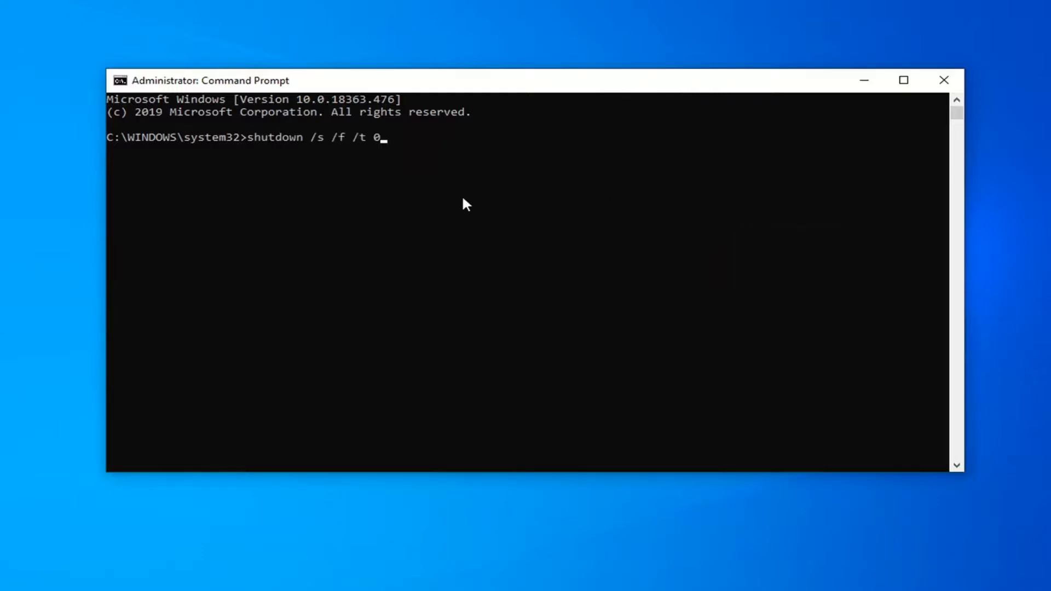